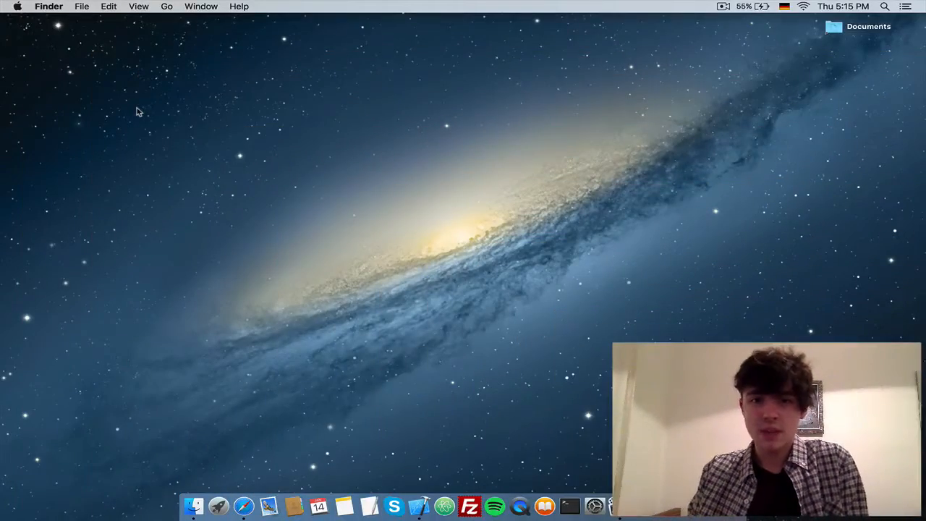
{"action": "mouse_move", "coordinate": [515, 282]}
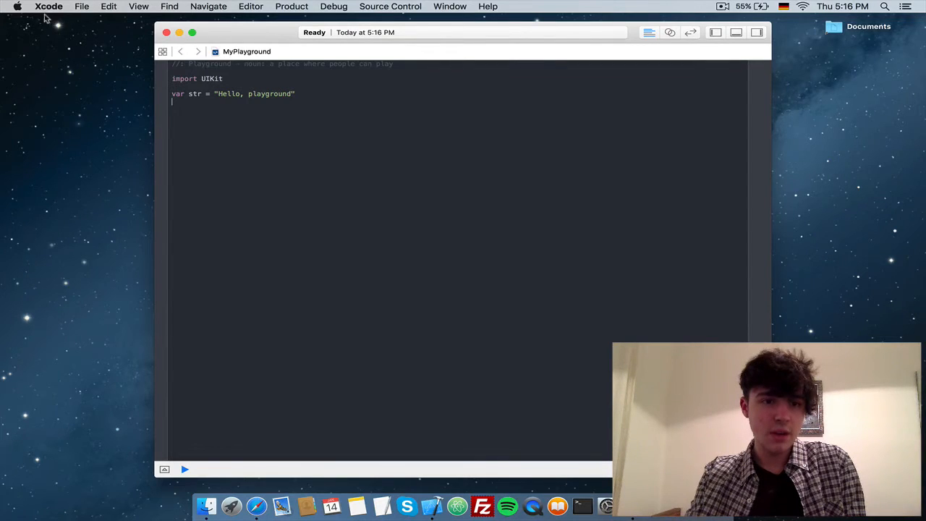
Reach the Fonts & Colors preferences with the Space Gray theme still chosen.
{"action": "left_click", "coordinate": [50, 5]}
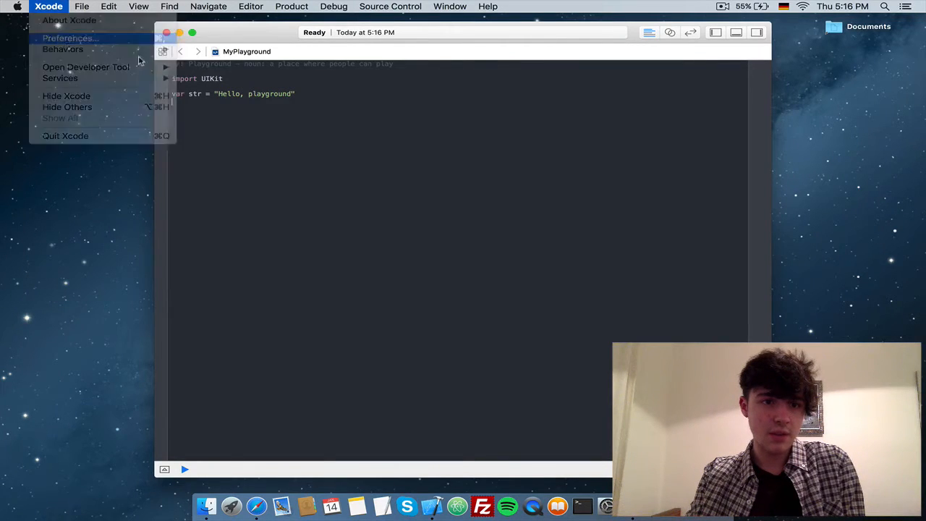
{"action": "left_click", "coordinate": [70, 38]}
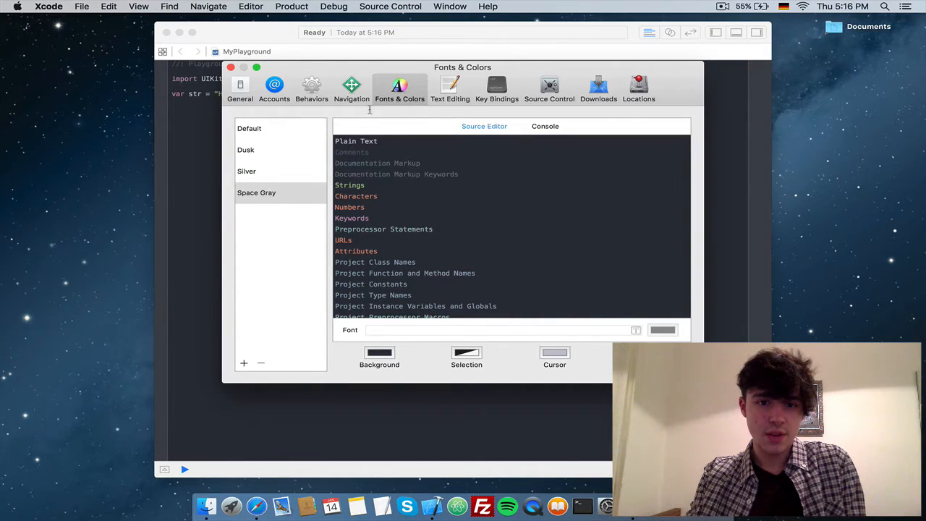
{"action": "mouse_move", "coordinate": [258, 122]}
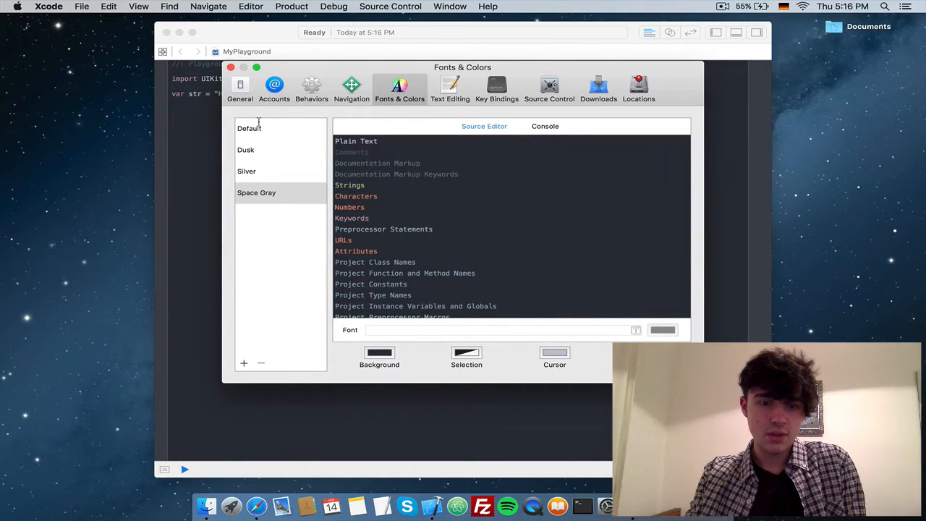
{"action": "left_click", "coordinate": [243, 362]}
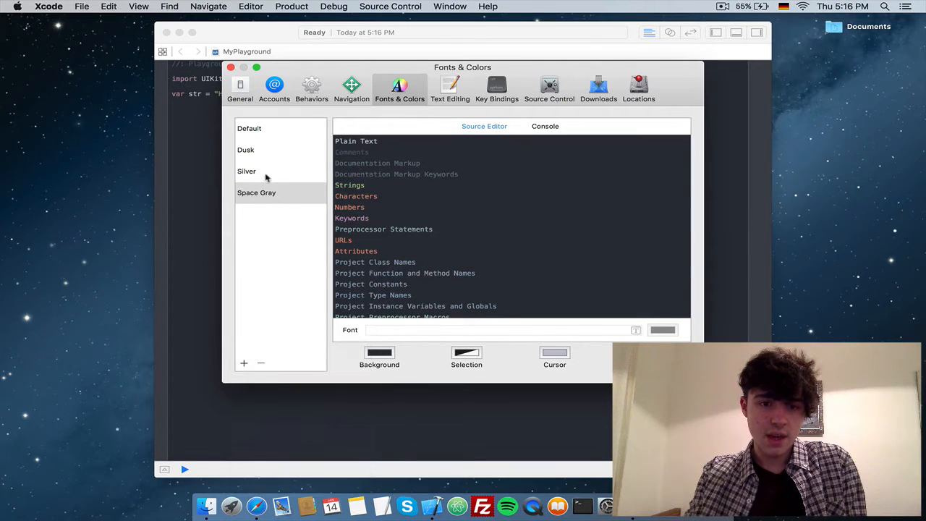
{"action": "mouse_move", "coordinate": [262, 185]}
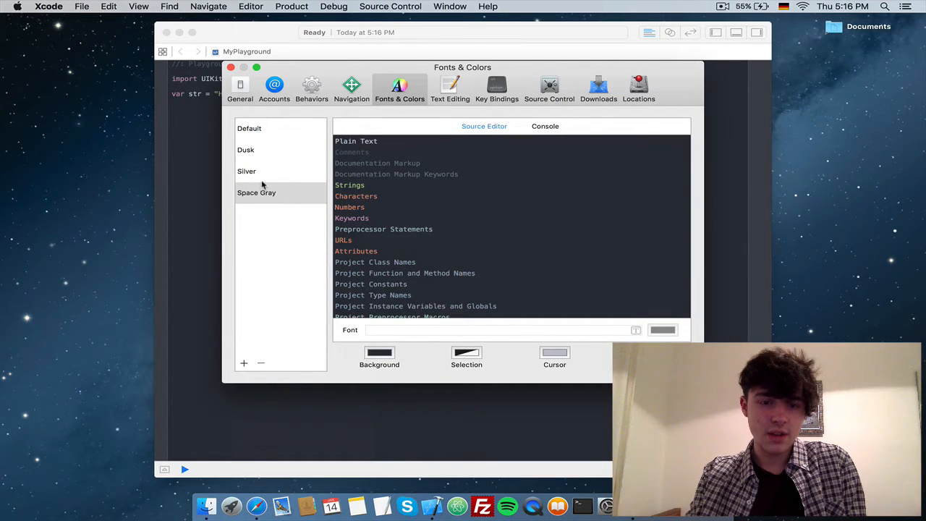
{"action": "left_click", "coordinate": [256, 193]}
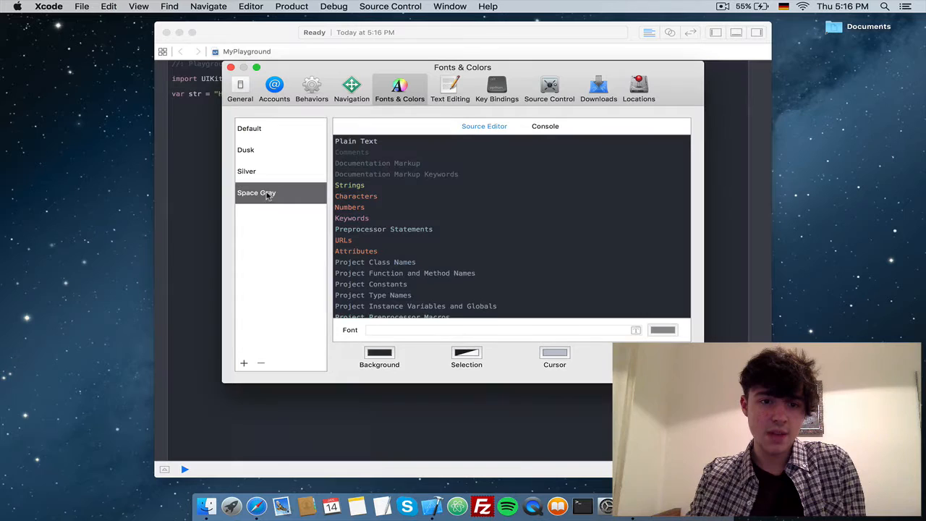
{"action": "mouse_move", "coordinate": [273, 182]}
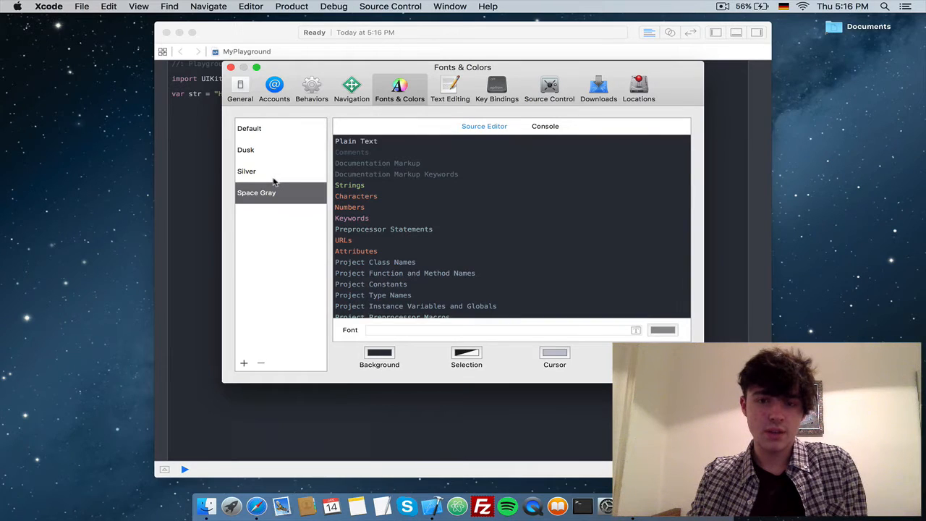
Preview the Dusk and Default themes, settling back on Dusk.
{"action": "left_click", "coordinate": [246, 149]}
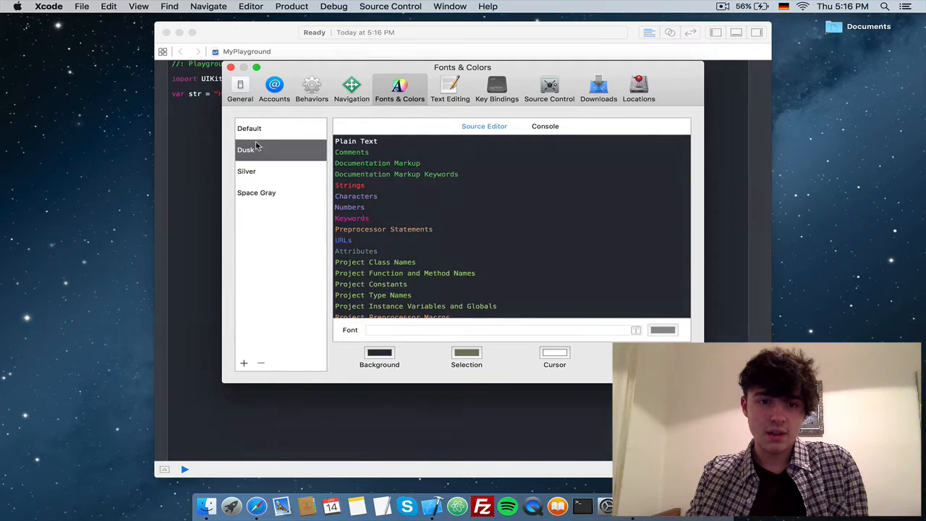
{"action": "left_click", "coordinate": [249, 127]}
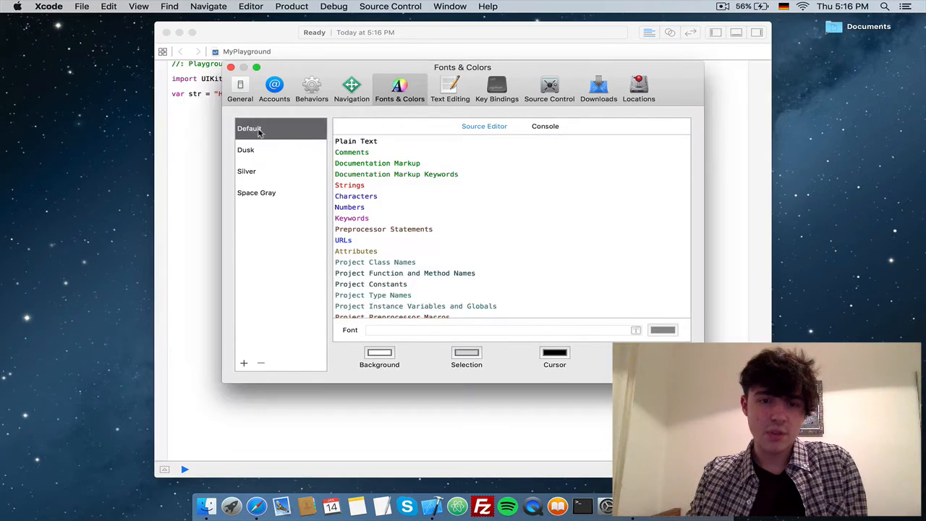
{"action": "left_click", "coordinate": [246, 149]}
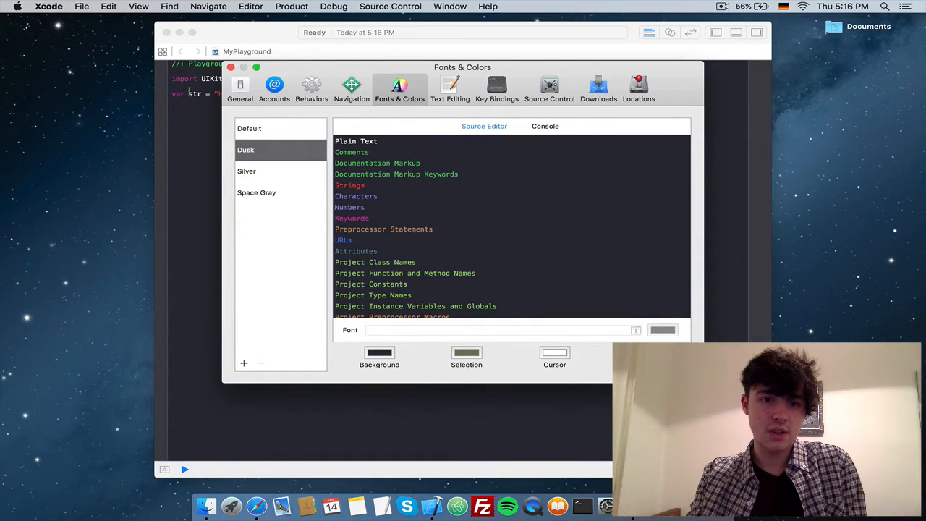
{"action": "left_click", "coordinate": [256, 192]}
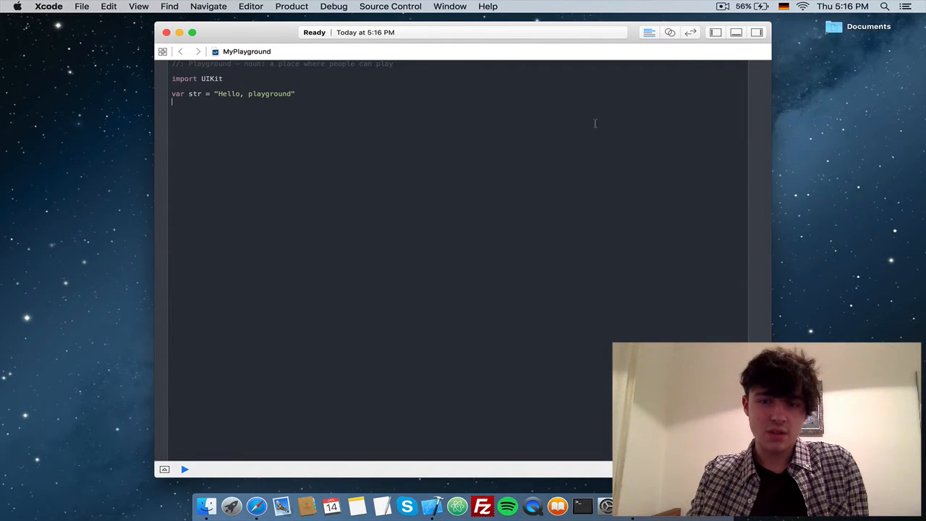
{"action": "mouse_move", "coordinate": [750, 126]}
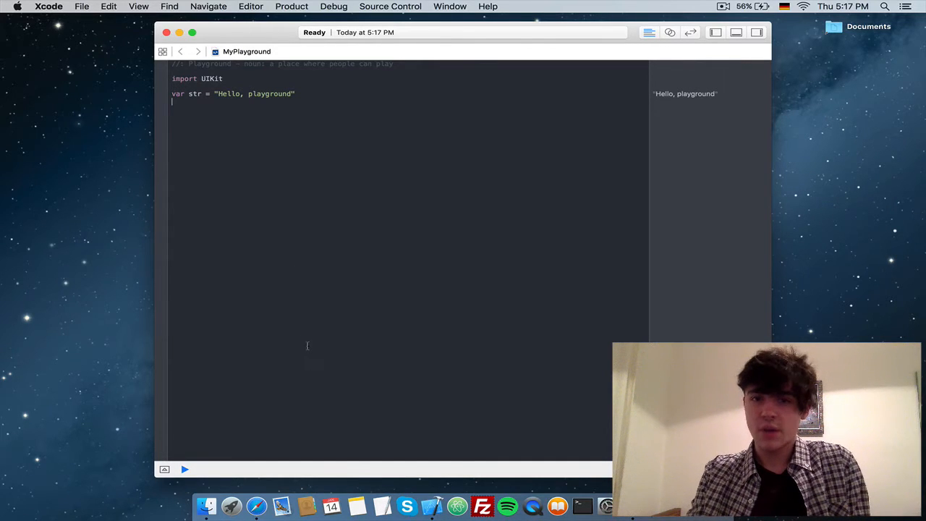
Switch from Xcode over to Safari.
{"action": "left_click", "coordinate": [259, 507]}
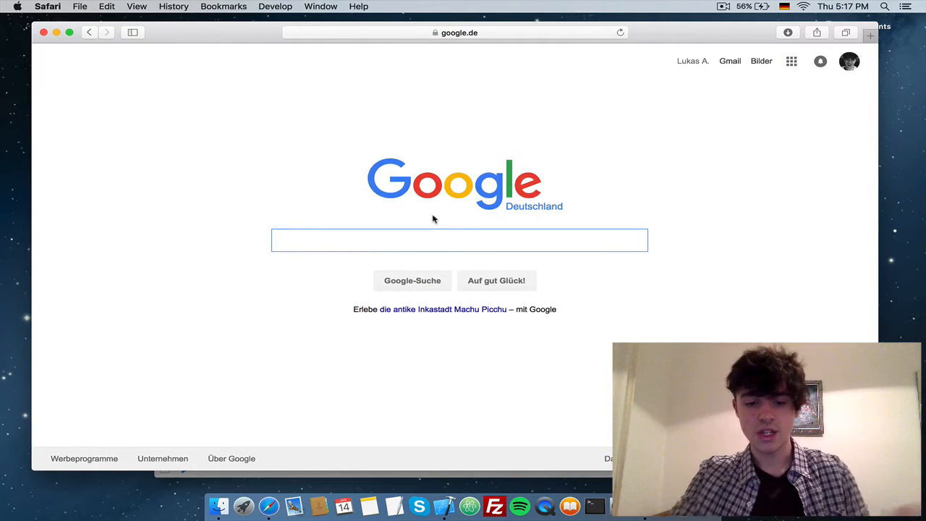
Search Google for 'xcode themes' and follow the hdoria/xcode-themes GitHub result.
{"action": "type", "text": "xcode the"}
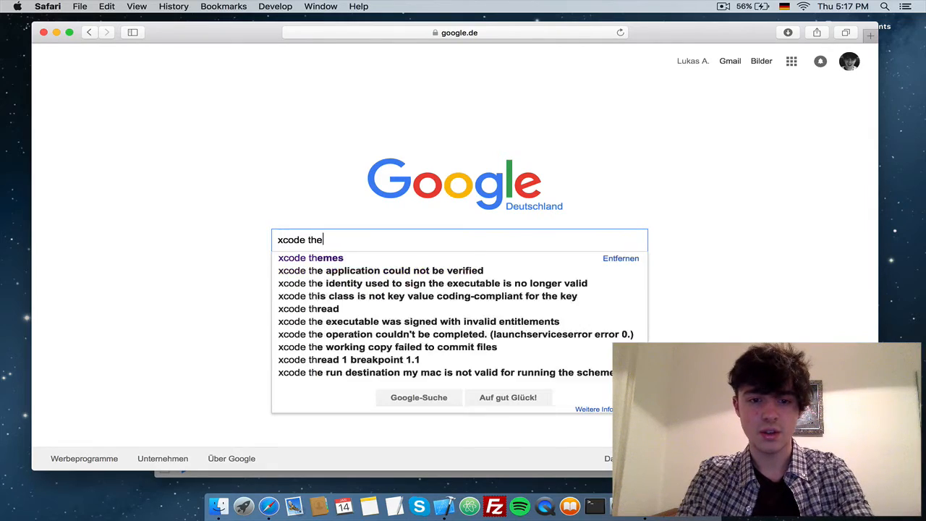
{"action": "left_click", "coordinate": [310, 257]}
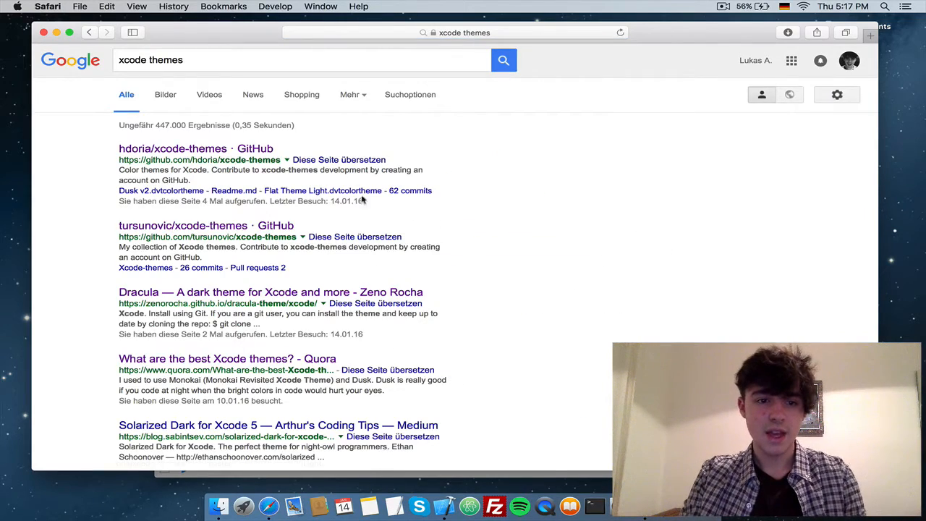
{"action": "scroll", "scroll_direction": "down", "scroll_amount": 3}
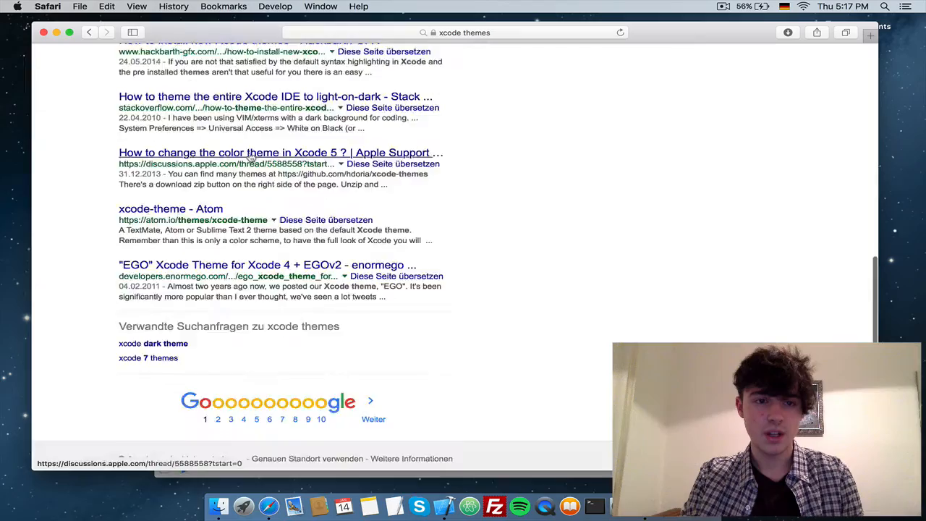
{"action": "scroll", "scroll_direction": "down", "scroll_amount": 3}
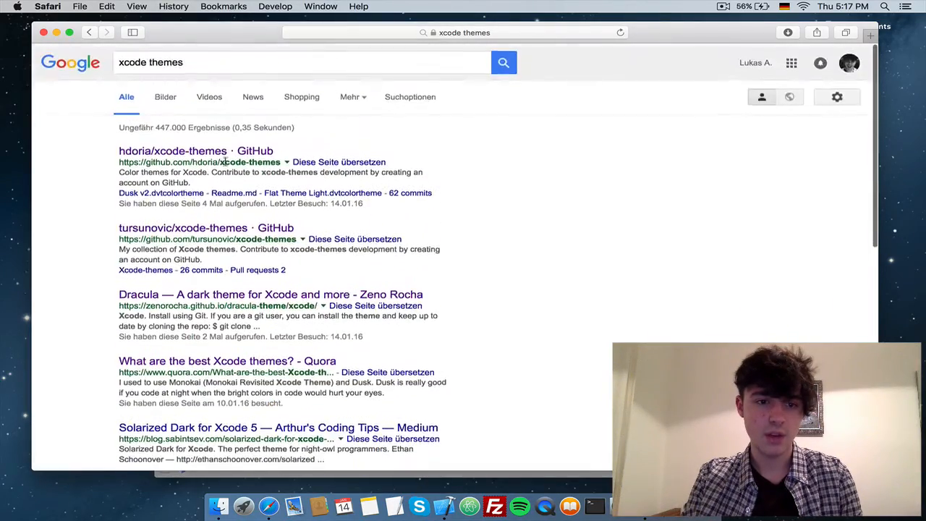
{"action": "left_click", "coordinate": [172, 149]}
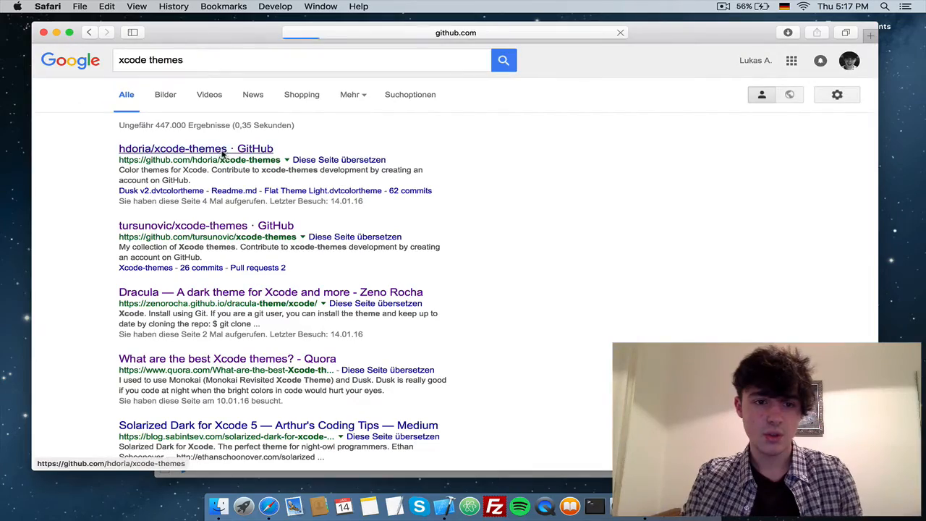
Scroll through the repository README's theme previews (EGO v2, Monokai, Moodnight).
{"action": "left_click", "coordinate": [172, 147]}
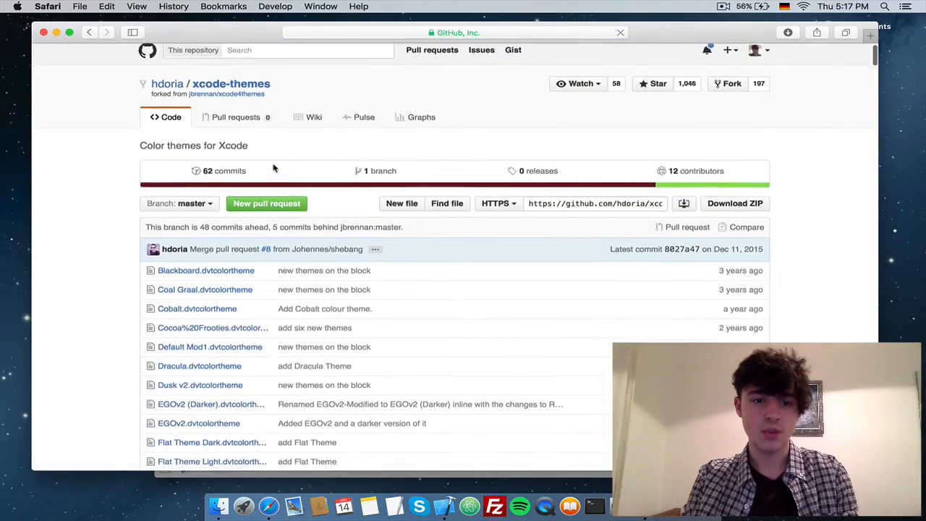
{"action": "scroll", "scroll_direction": "down", "scroll_amount": 3}
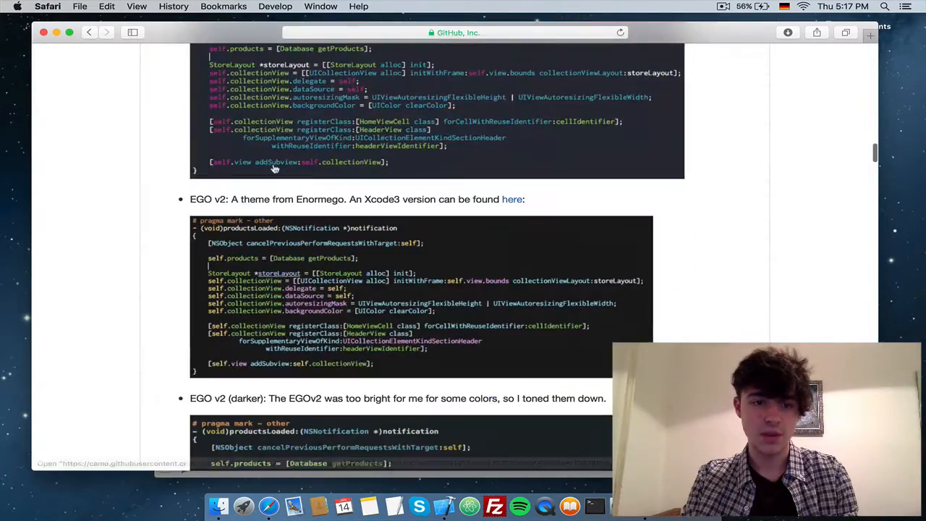
{"action": "scroll", "scroll_direction": "down", "scroll_amount": 3}
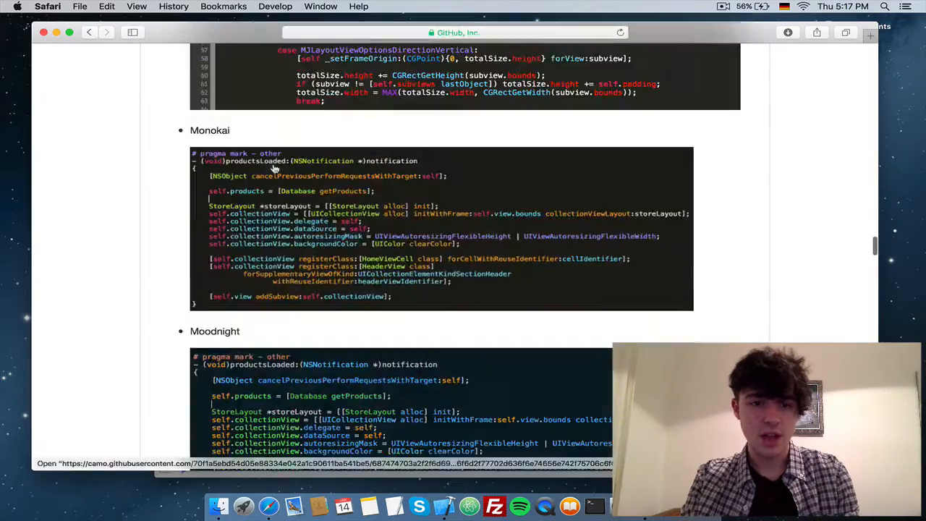
{"action": "scroll", "scroll_direction": "down", "scroll_amount": 3}
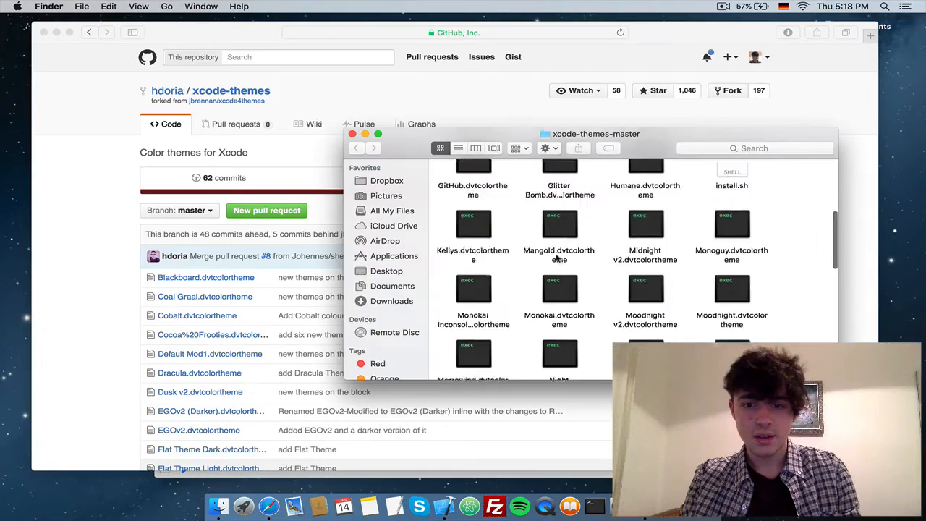
Locate Raspberry Sorbet in xcode-themes-master and start Go to Folder for ~/Library/.
{"action": "scroll", "scroll_direction": "down", "scroll_amount": 3}
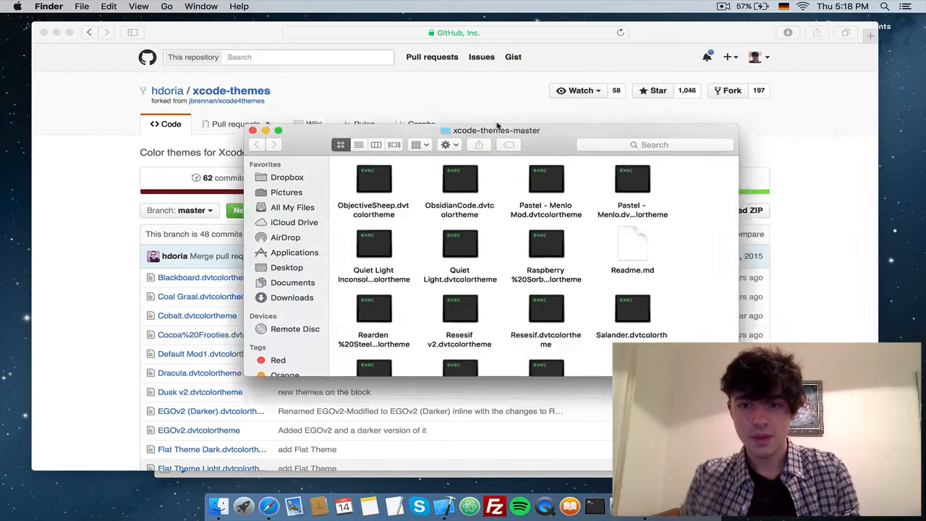
{"action": "left_click", "coordinate": [81, 6]}
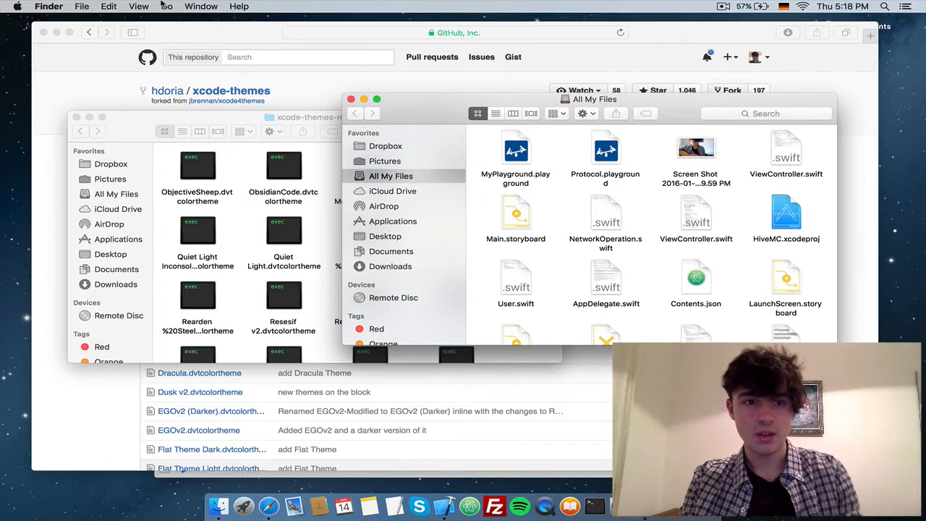
{"action": "left_click", "coordinate": [200, 5]}
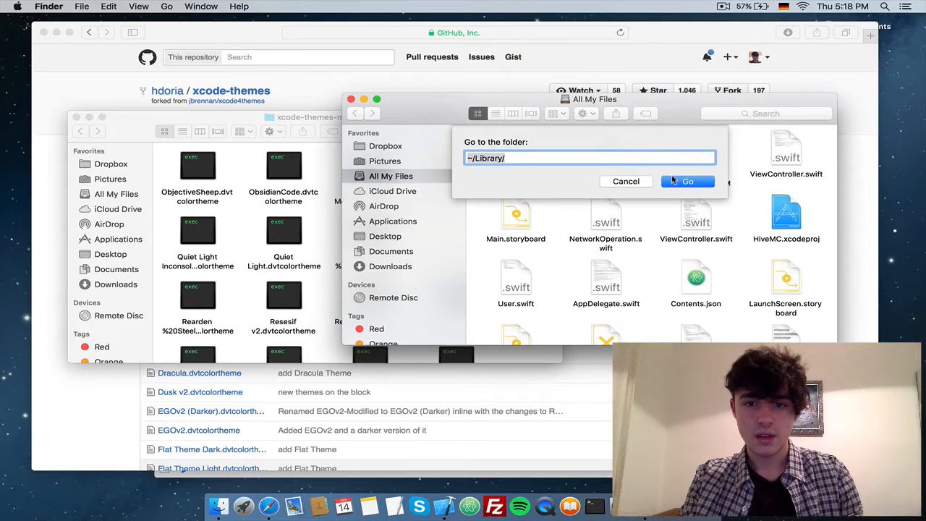
Navigate Library > Developer > Xcode > UserData > FontAndColorThemes.
{"action": "left_click", "coordinate": [685, 180]}
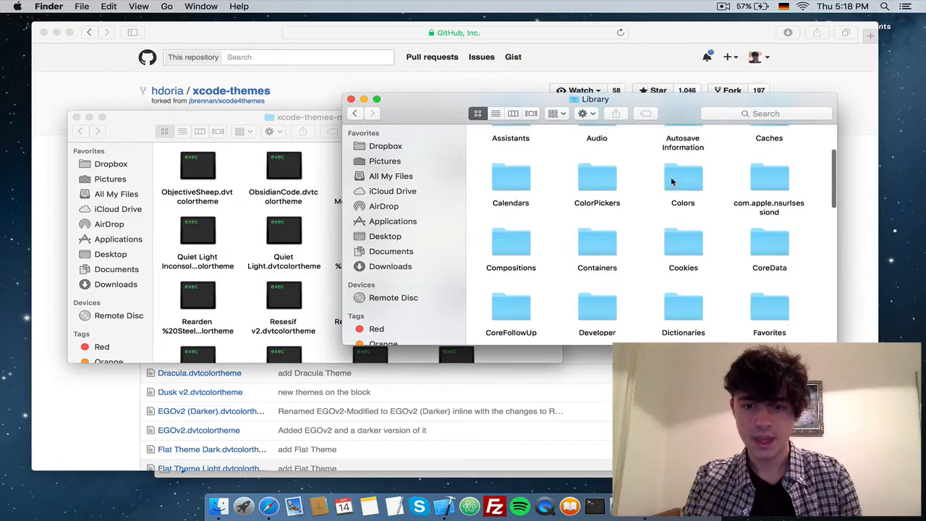
{"action": "scroll", "scroll_direction": "down", "scroll_amount": 3}
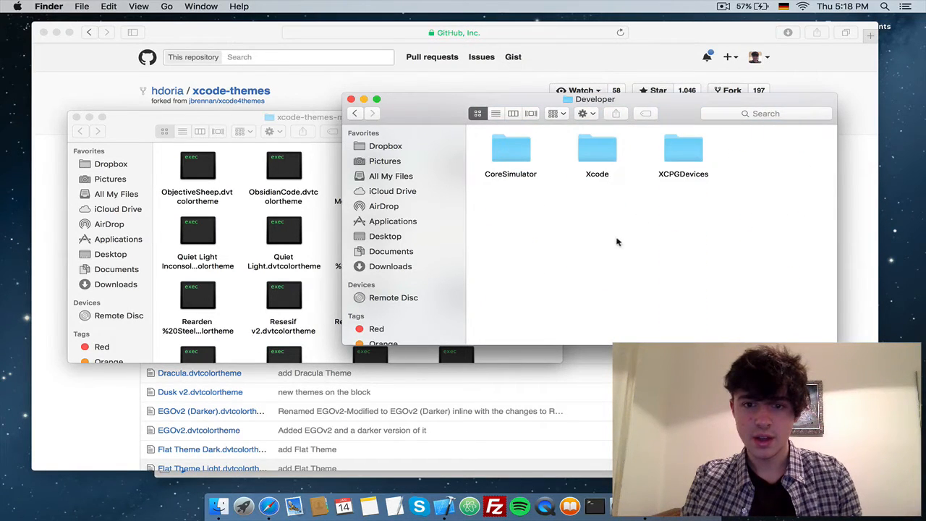
{"action": "double_click", "coordinate": [596, 149]}
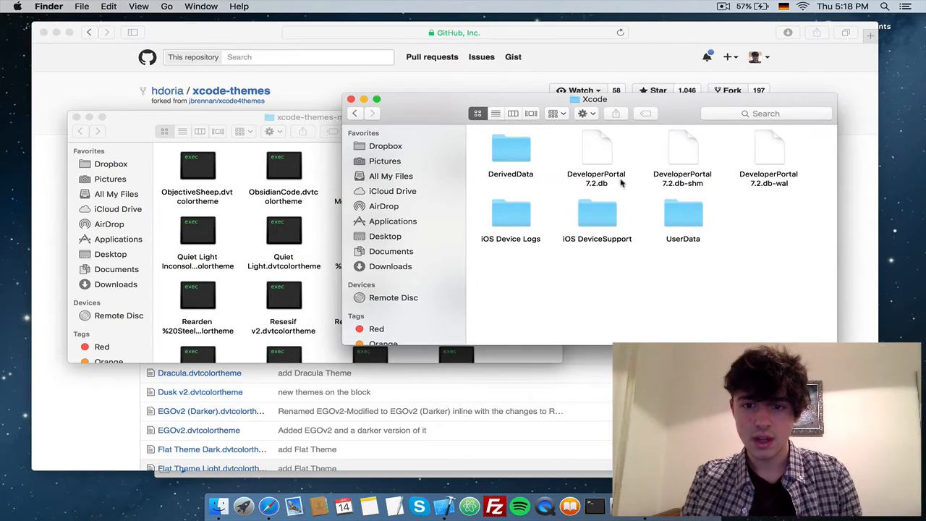
{"action": "double_click", "coordinate": [683, 212]}
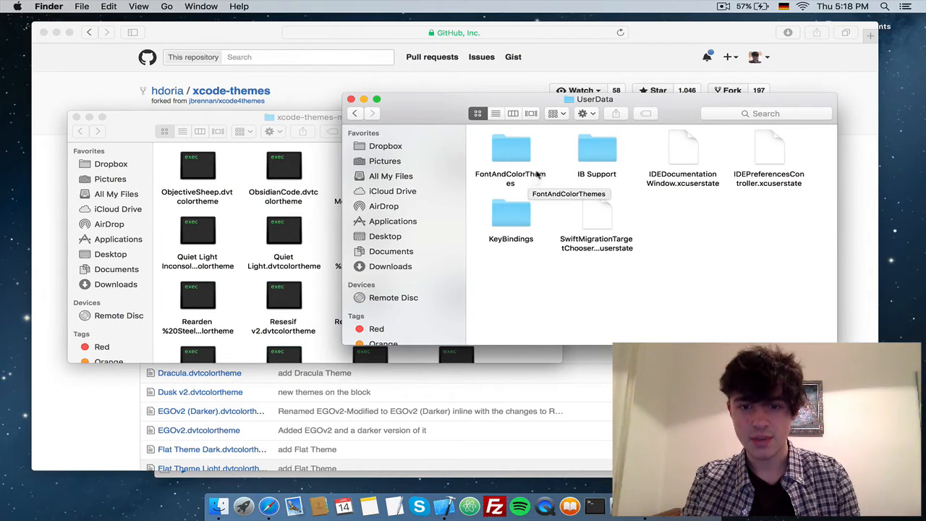
{"action": "double_click", "coordinate": [511, 147]}
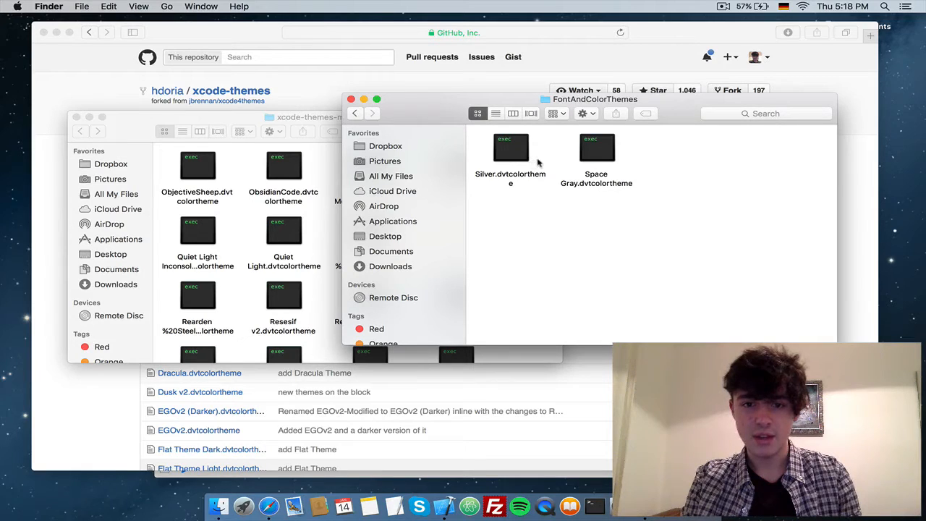
{"action": "mouse_move", "coordinate": [313, 226]}
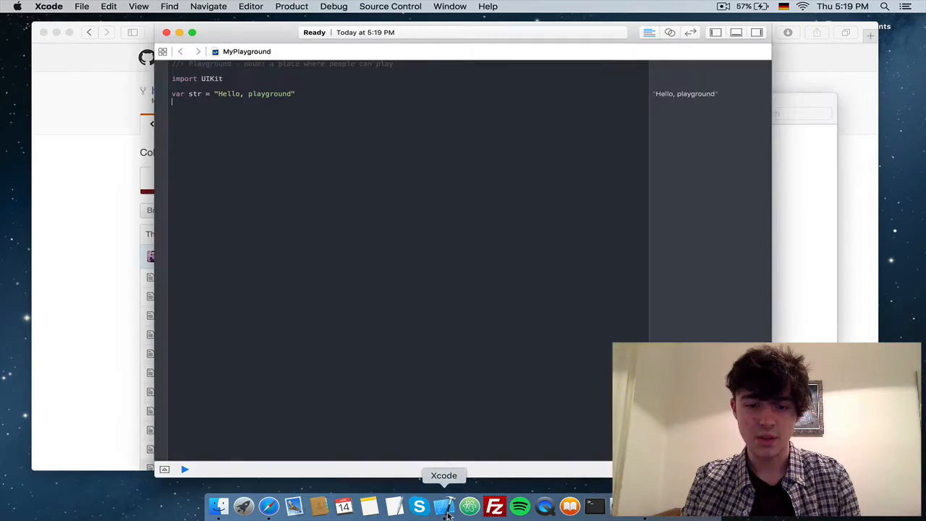
With Raspberry Sorbet copied into FontAndColorThemes, return to Xcode's preferences.
{"action": "left_click", "coordinate": [50, 6]}
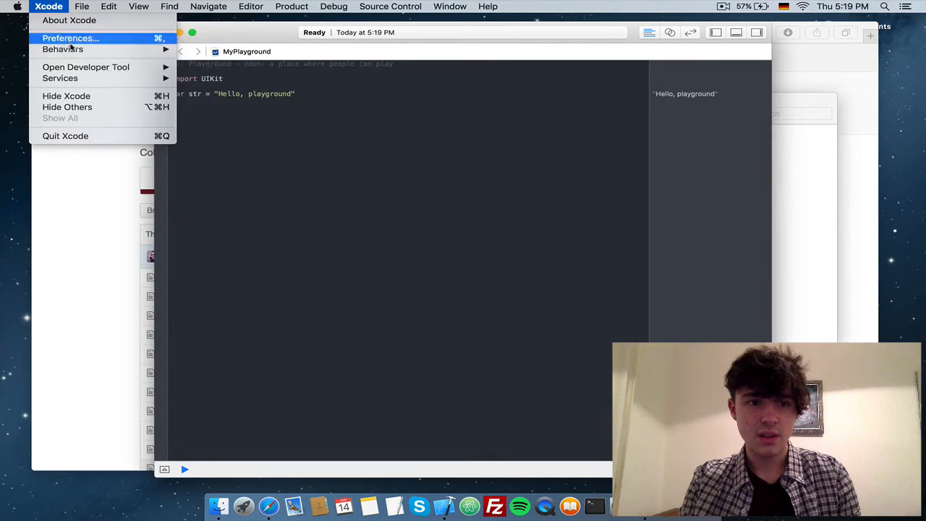
{"action": "left_click", "coordinate": [69, 38]}
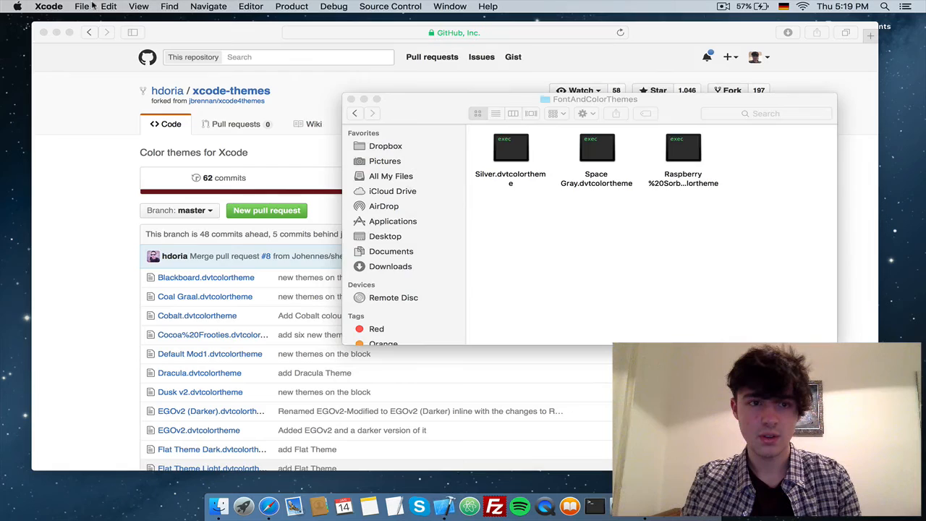
{"action": "left_click", "coordinate": [81, 6]}
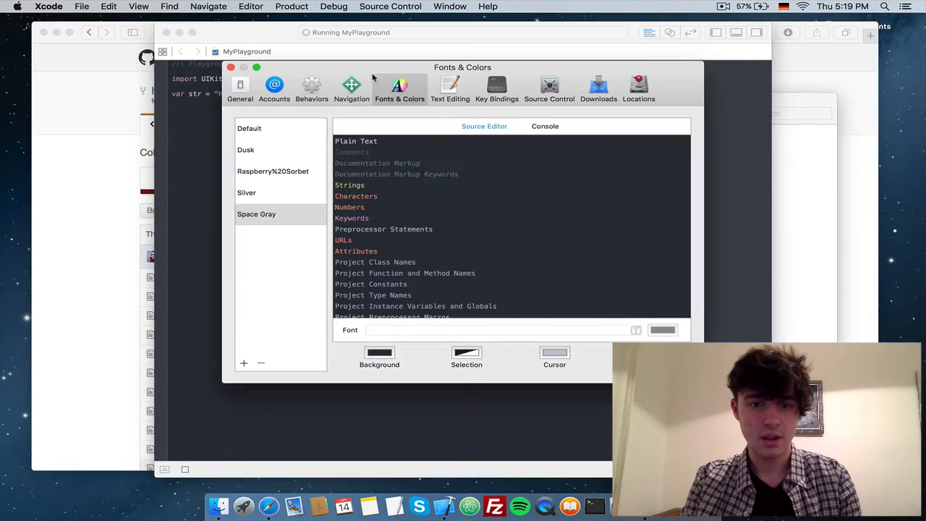
Select Raspberry%20Sorbet in the theme list to apply it.
{"action": "left_click", "coordinate": [272, 171]}
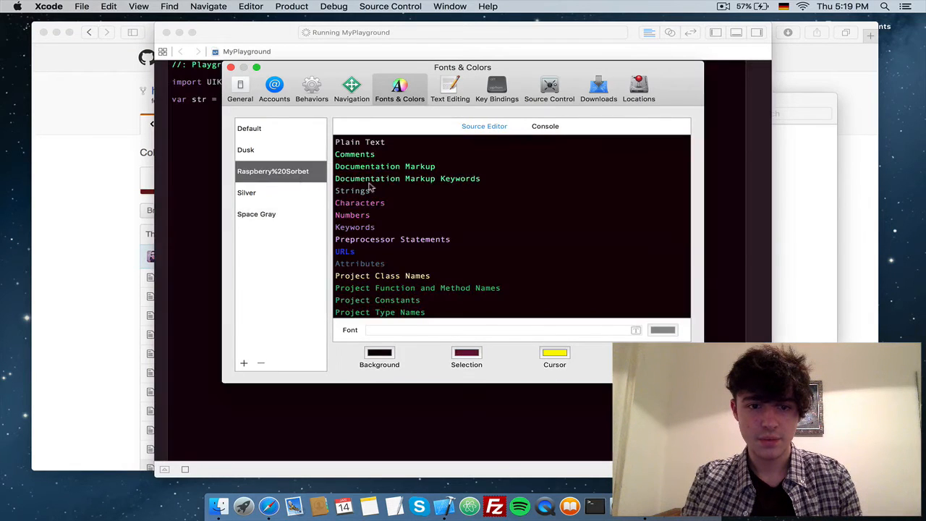